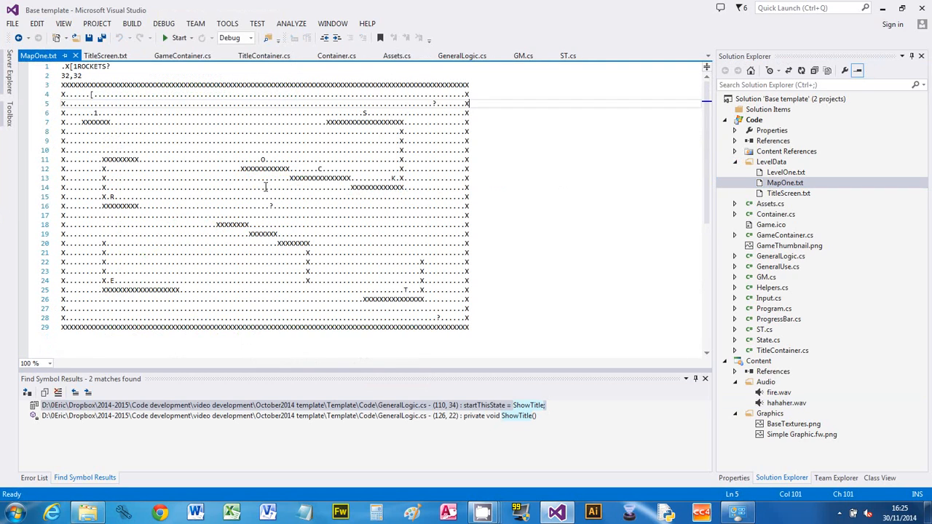
mouse_move(166, 114)
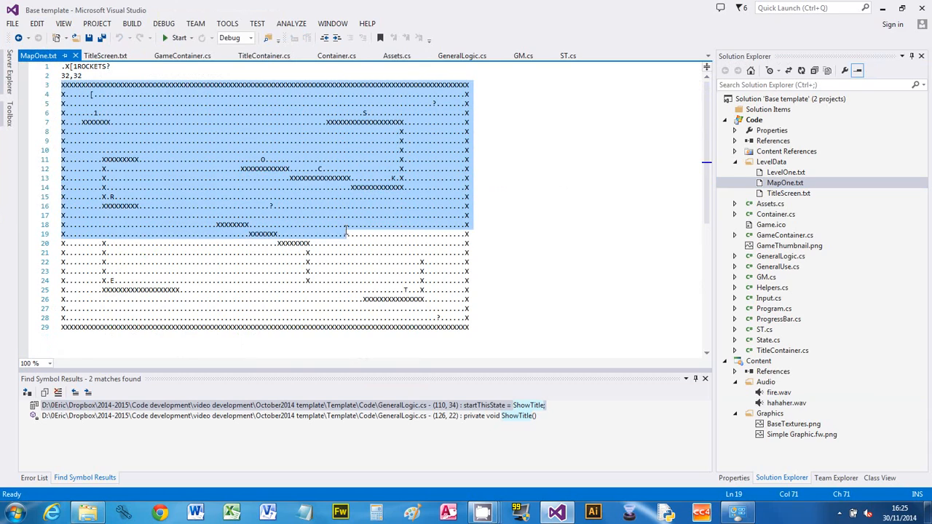
Select the LevelData folder in Solution Explorer and open TitleContainer.cs in the editor
left_click(469, 327)
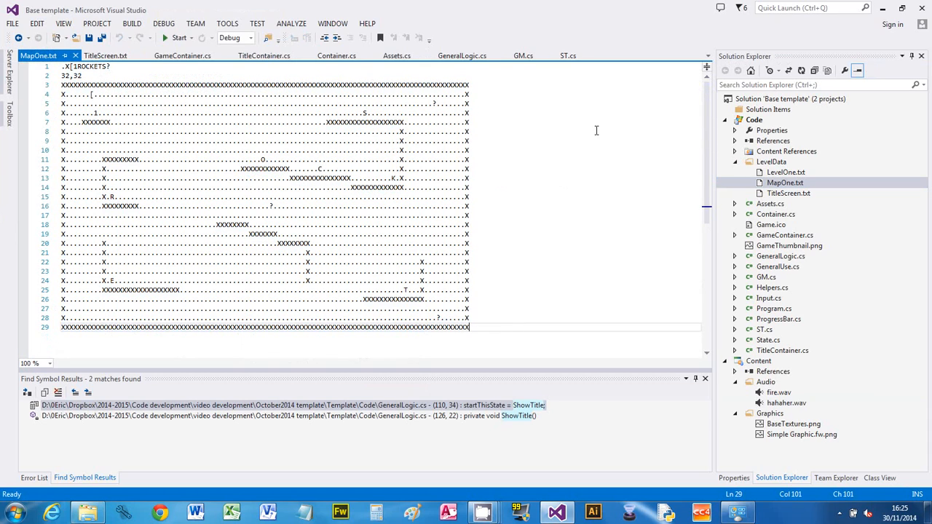
left_click(770, 160)
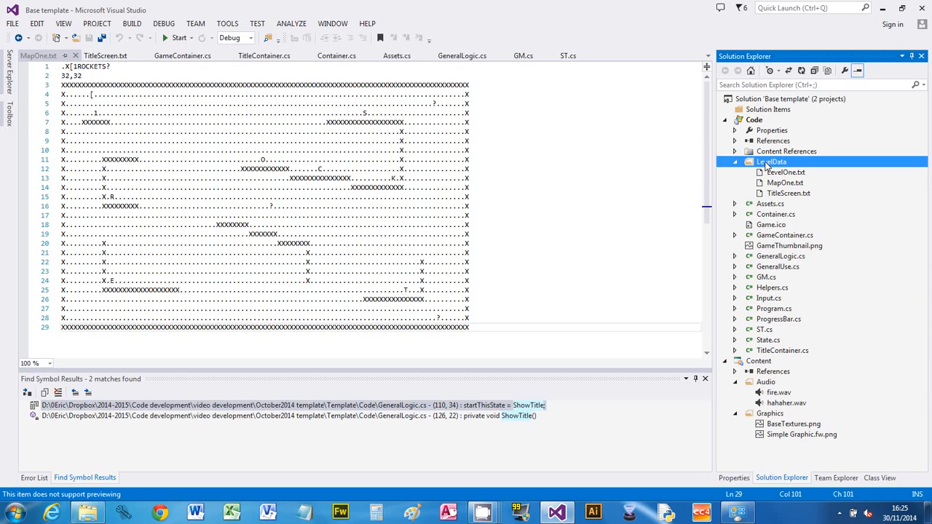
mouse_move(854, 309)
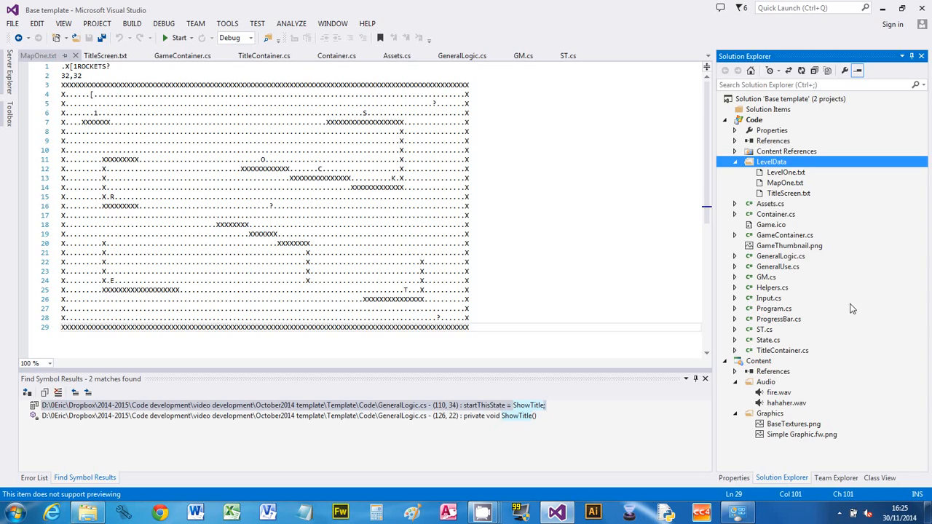
mouse_move(766, 229)
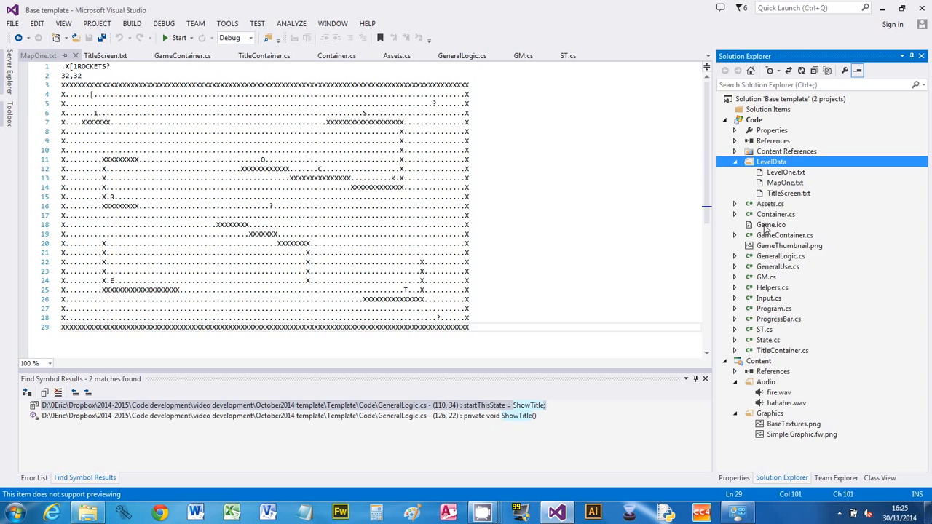
double_click(782, 349)
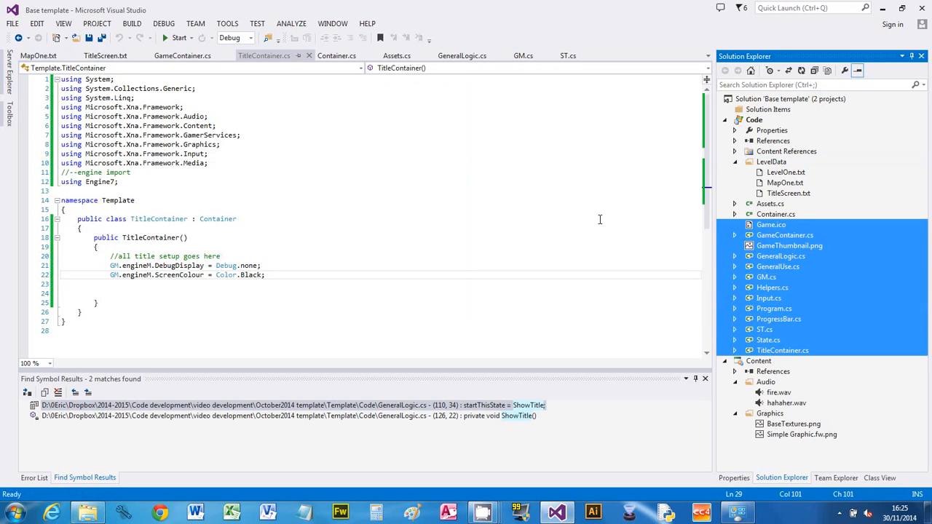
Add a new Text File named LevelStructure to the LevelData folder via Add > New Item
right_click(772, 161)
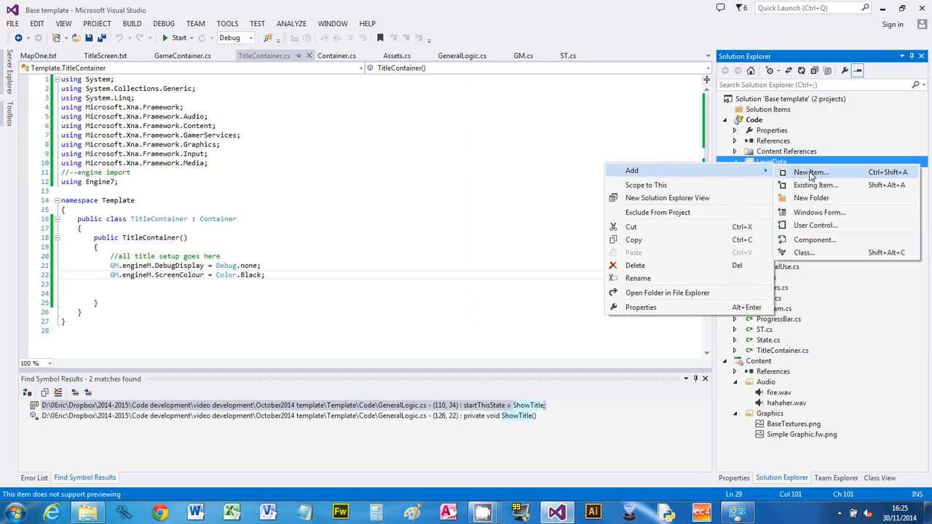
left_click(810, 172)
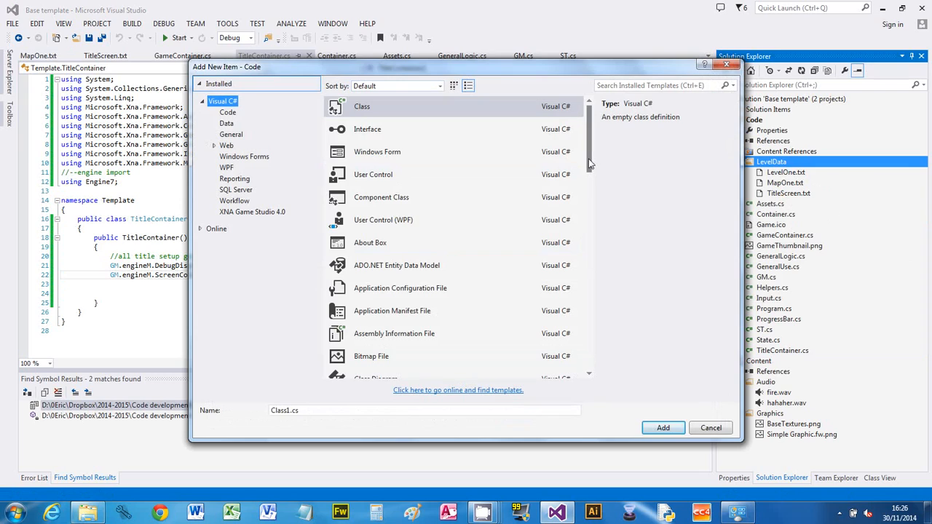
scroll("down", 3)
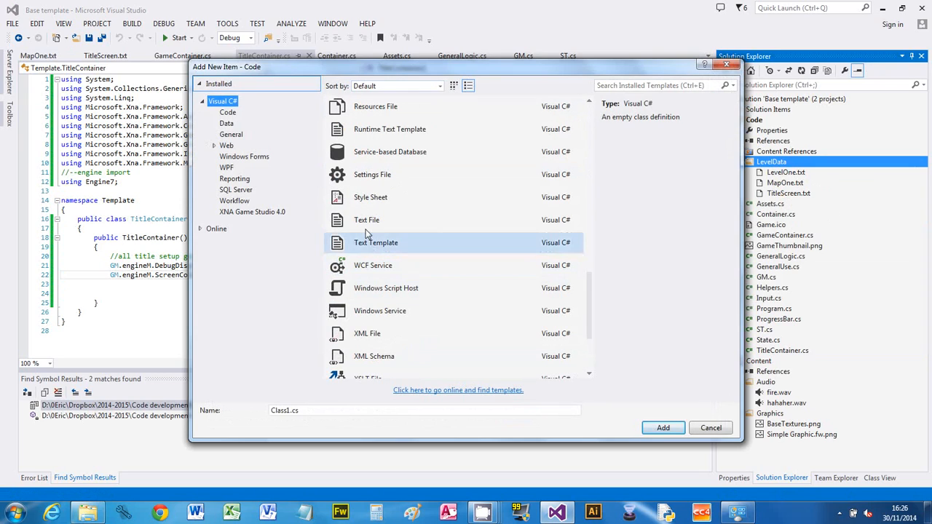
left_click(367, 220)
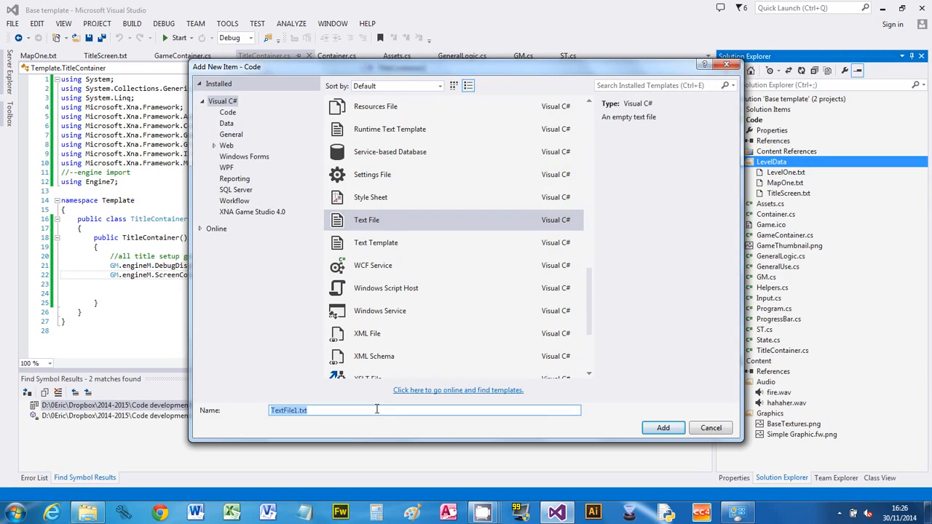
type("LevelStructure")
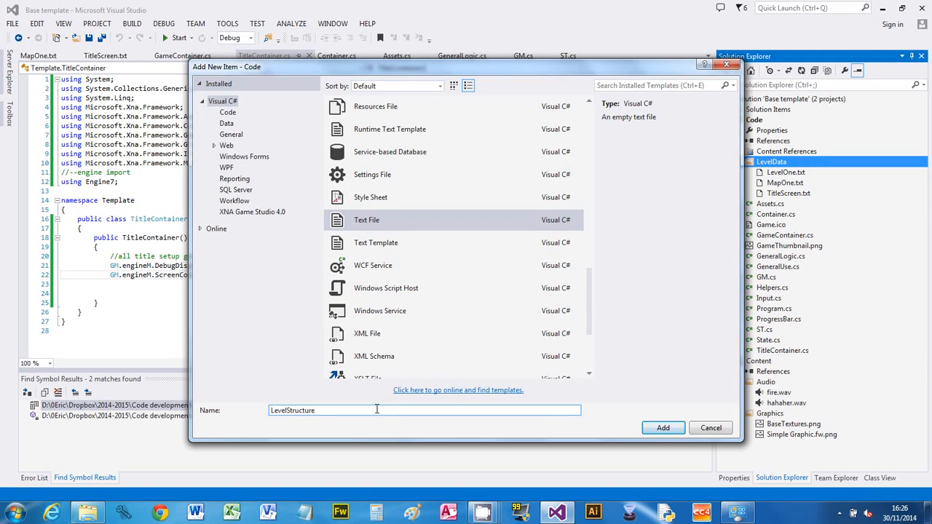
left_click(663, 428)
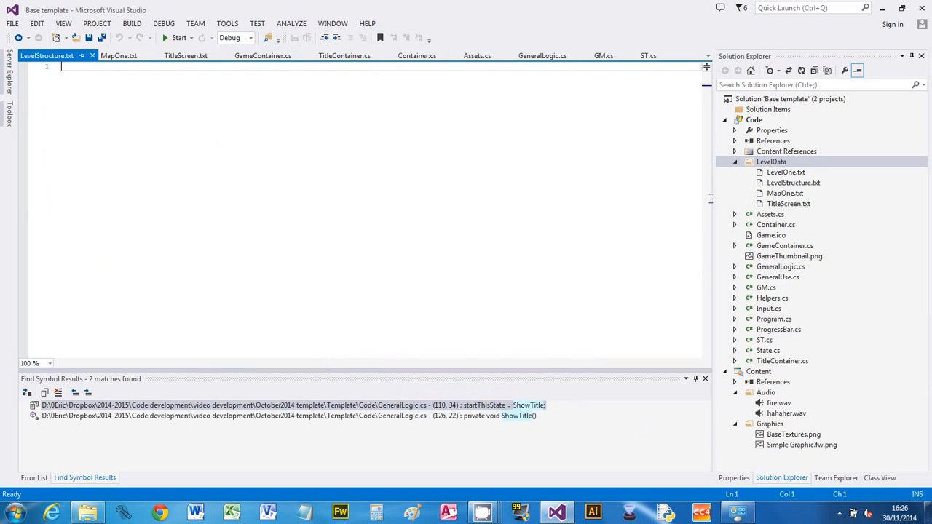
mouse_move(457, 160)
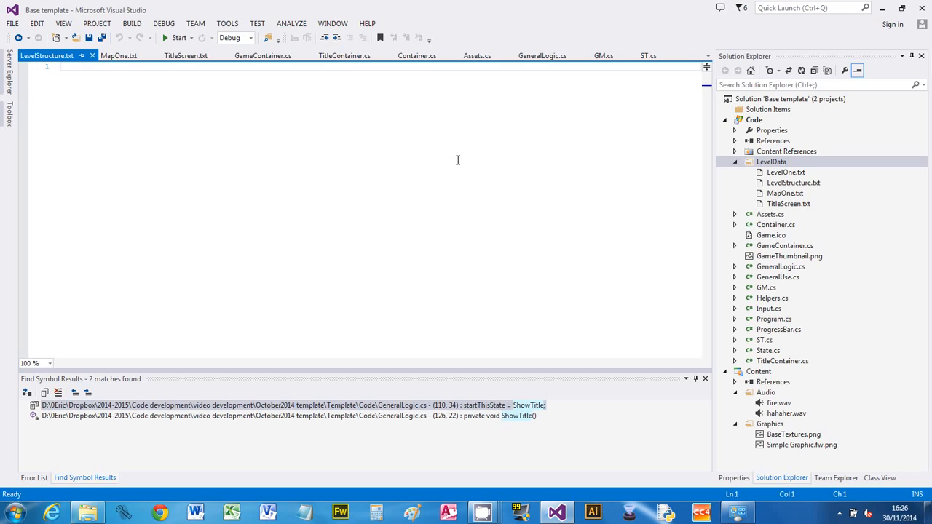
Write the tile key XPNM on line 1 and the tile size 32,32 on line 2
left_click(61, 67)
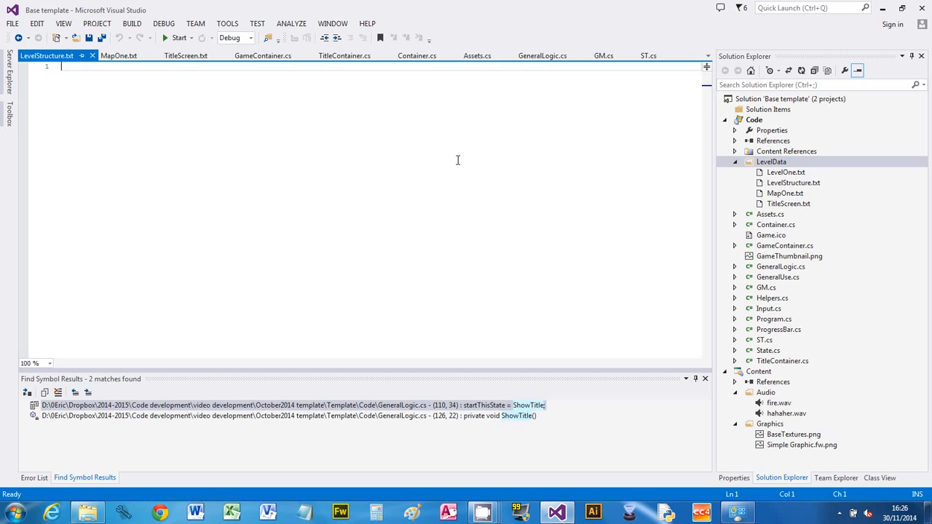
type("X")
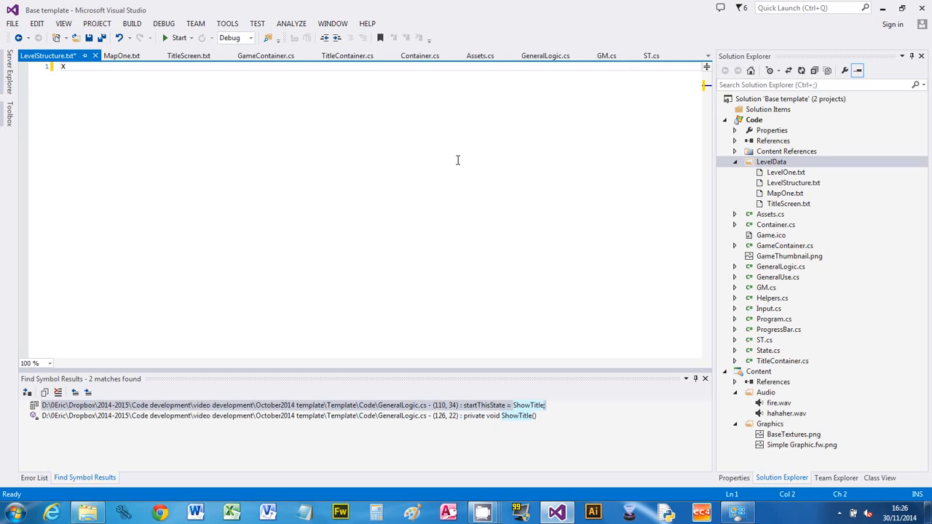
type("P")
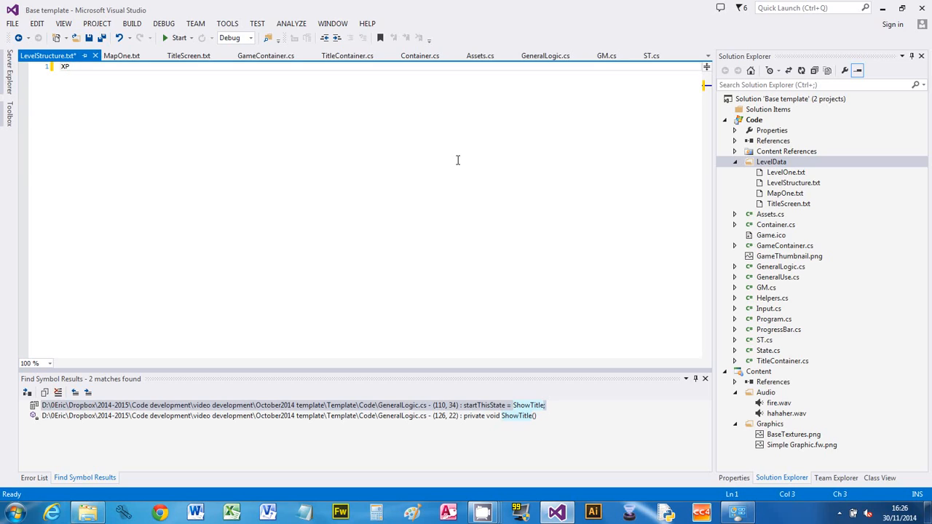
type("N")
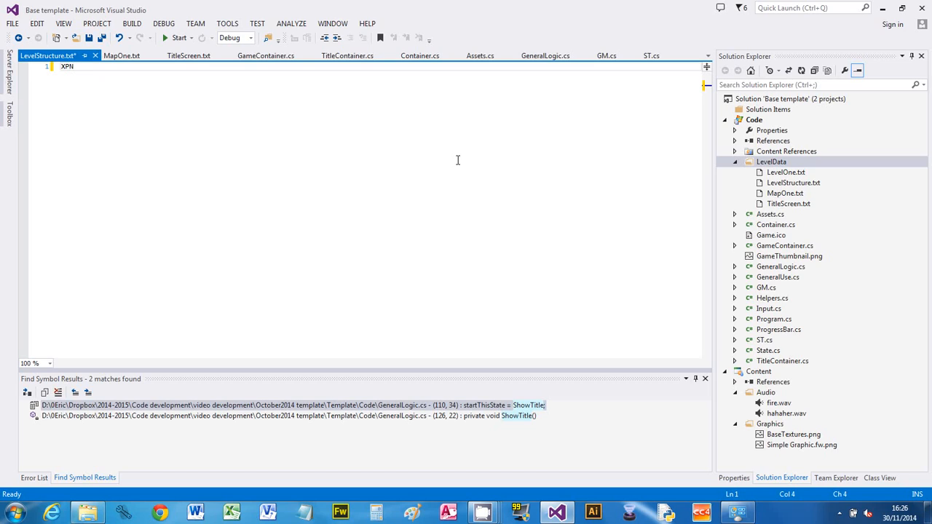
type("M")
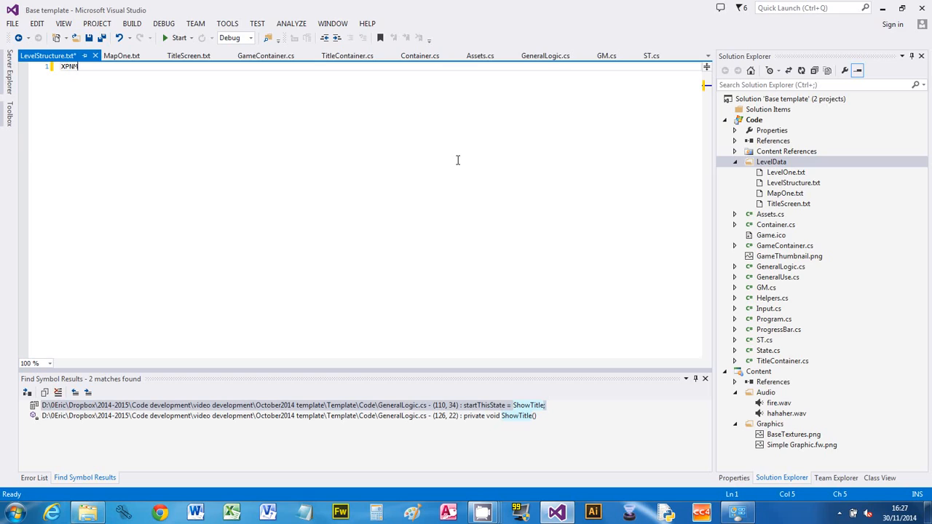
key("enter")
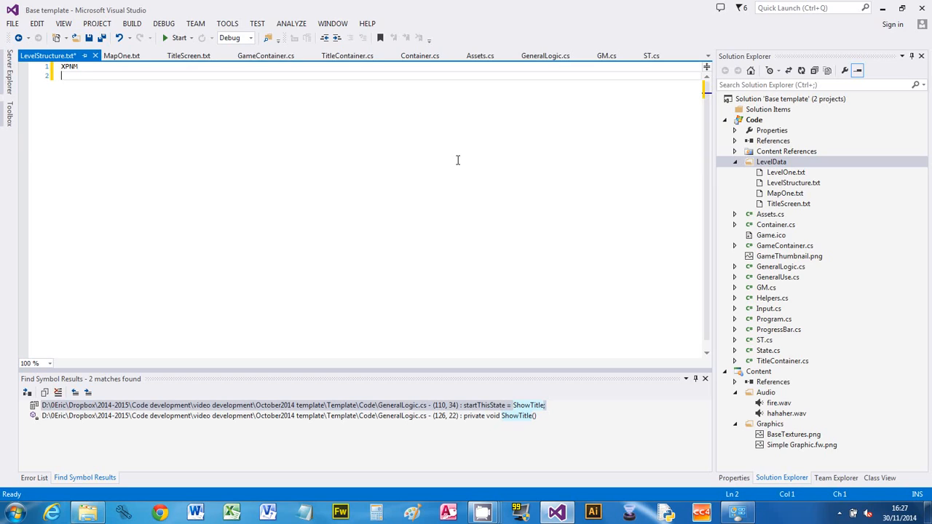
type("32,32")
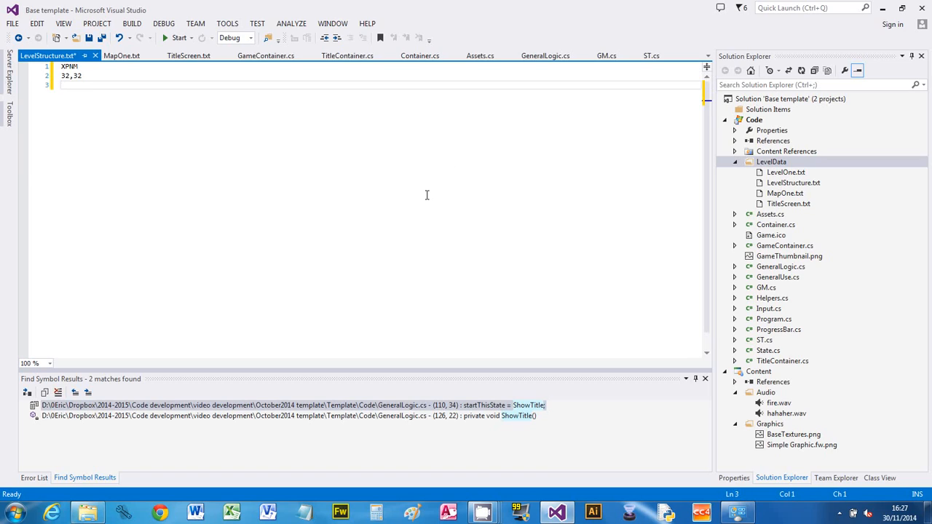
mouse_move(290, 251)
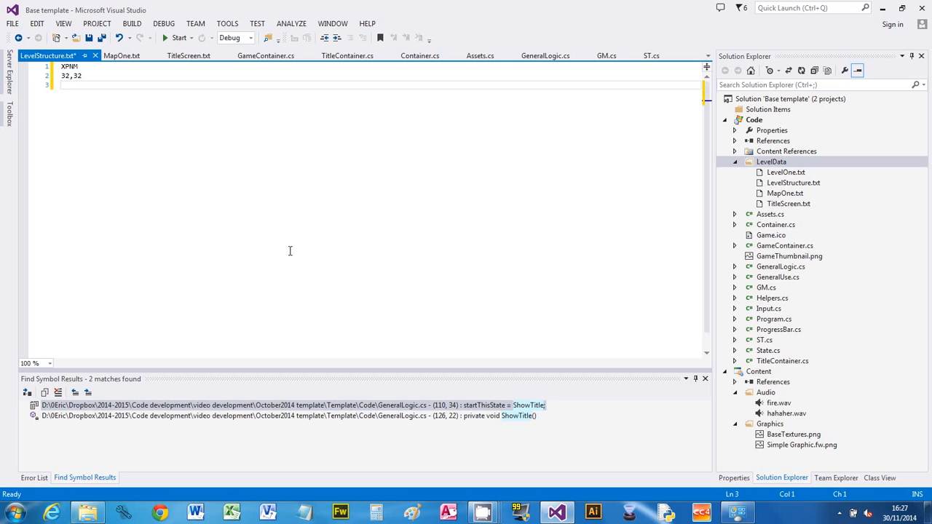
Bring up Calculator, read off the result 40, and close it again
left_click(376, 512)
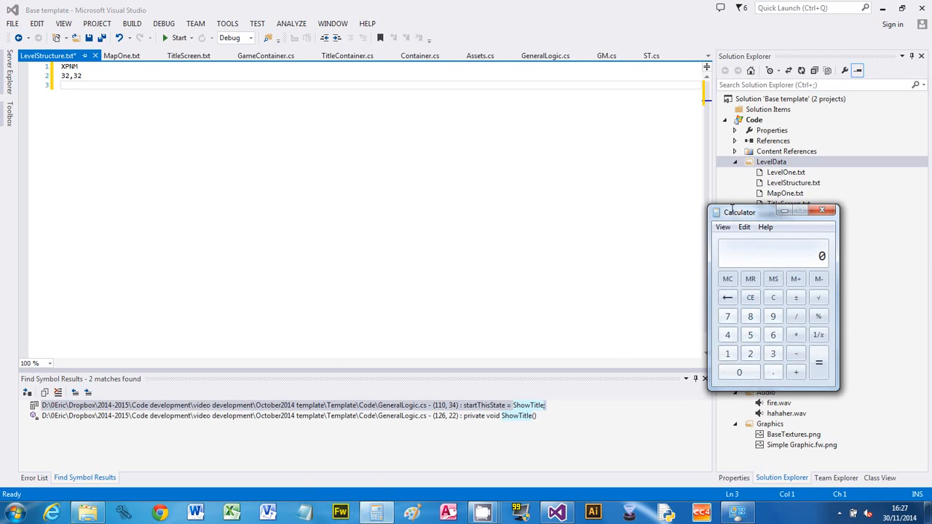
left_click_drag(740, 213, 362, 178)
type("40")
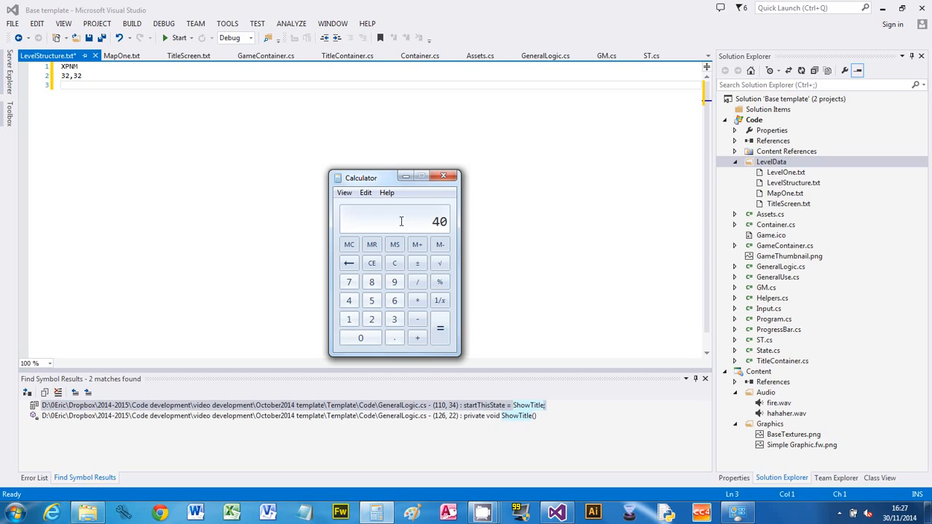
left_click(443, 175)
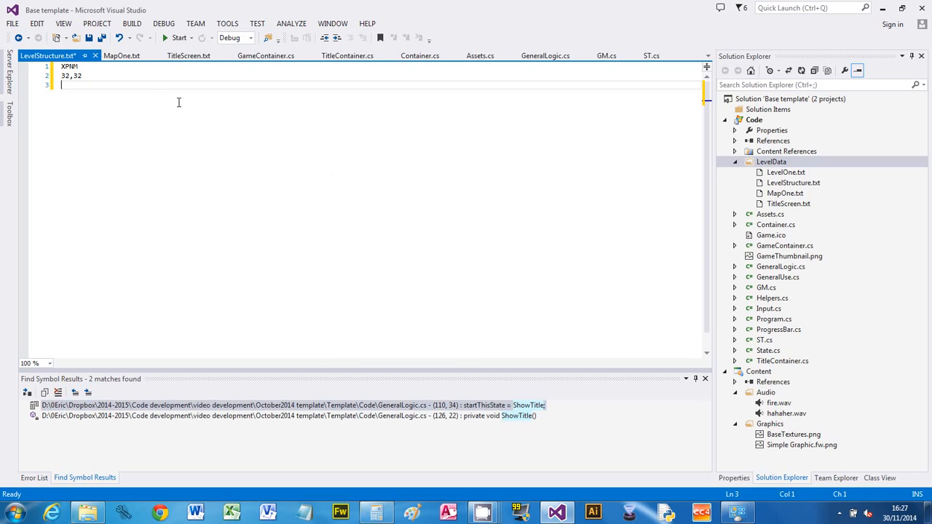
Fill line 3 with a row of dots and return to its start for copying down the file
type(".........................................")
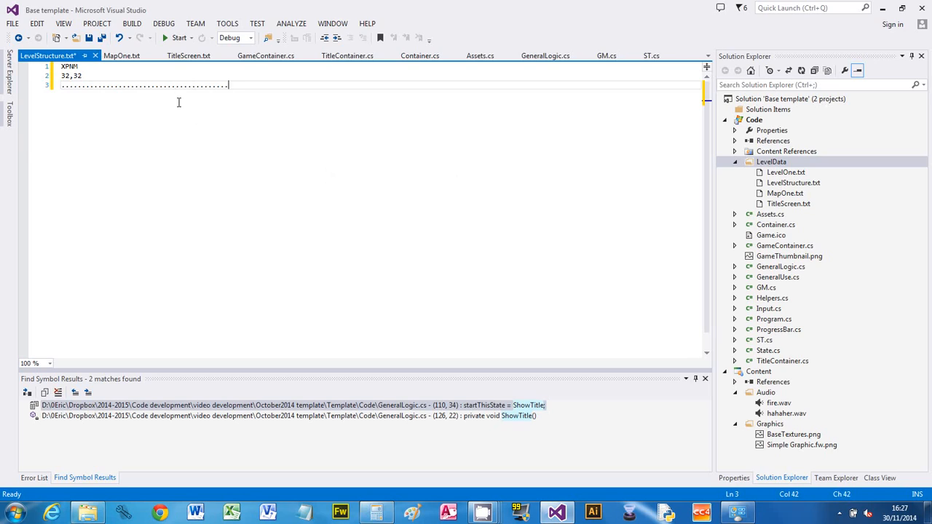
mouse_move(798, 434)
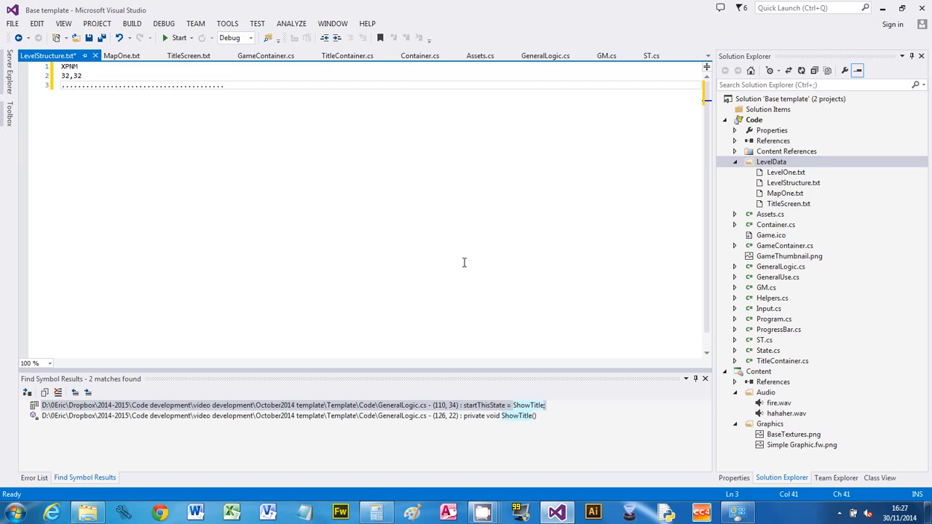
left_click(62, 85)
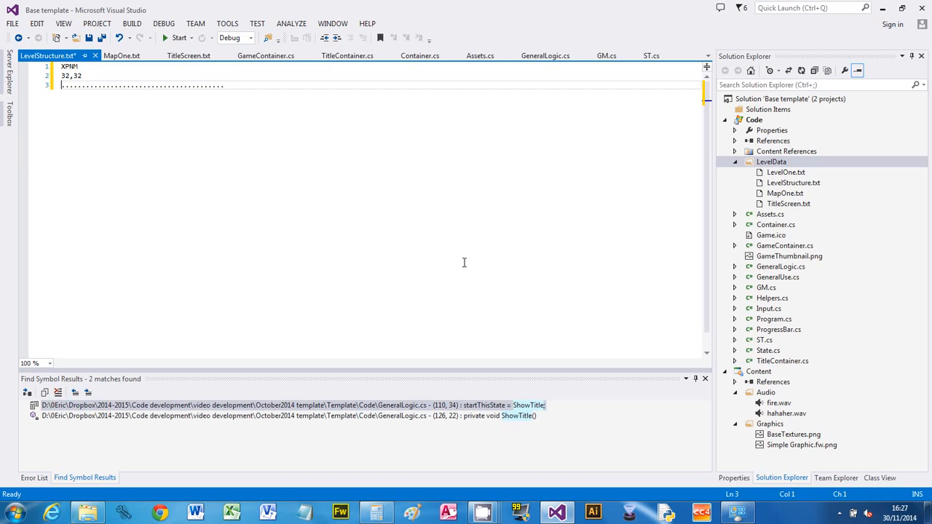
mouse_move(356, 214)
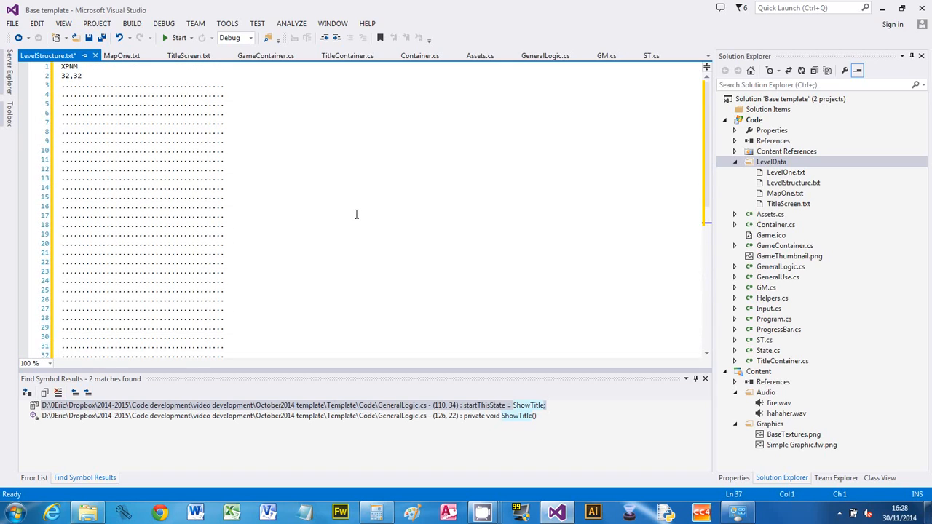
mouse_move(271, 224)
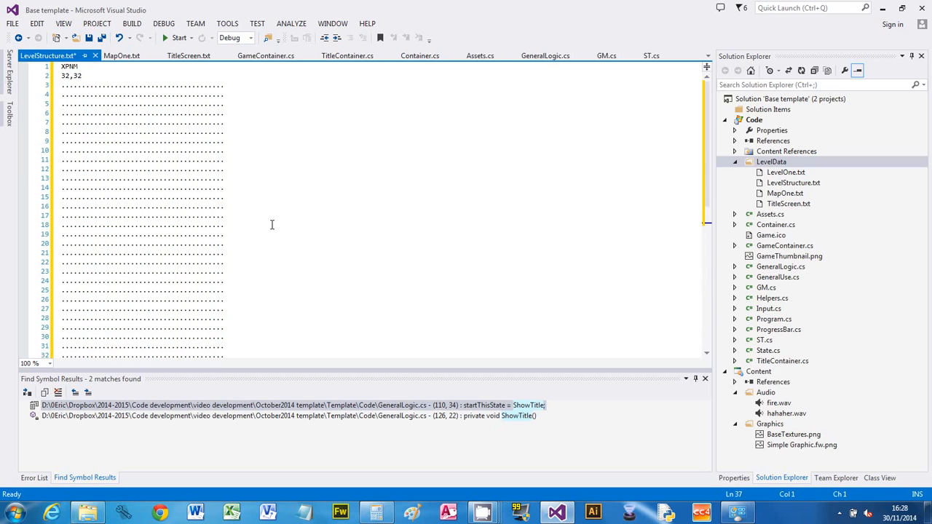
mouse_move(509, 487)
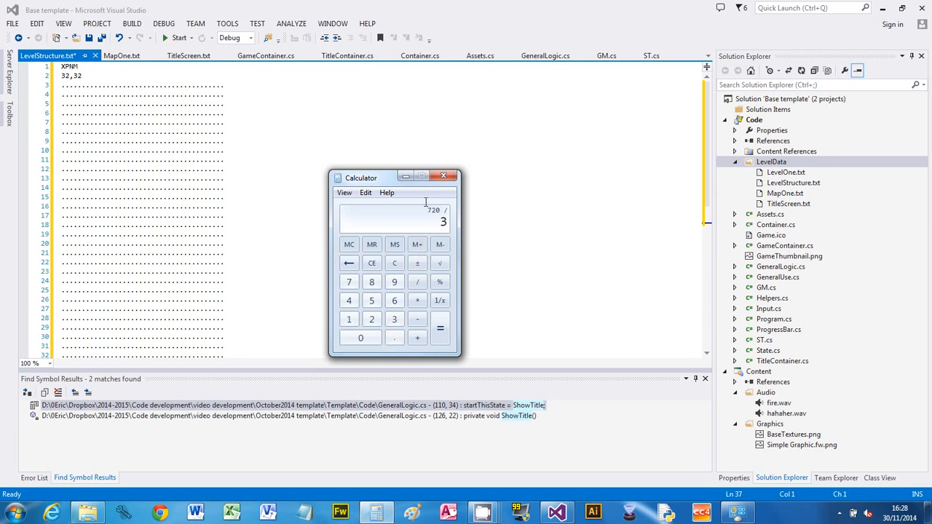
Enter 720 divided by the tile size in Calculator to find the row count
left_click(439, 328)
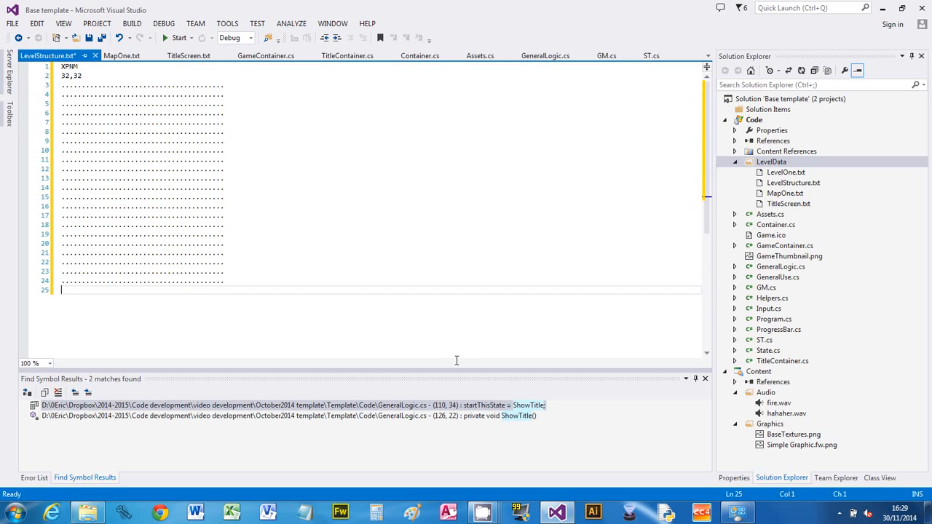
Remove the trailing blank line after row 24 and switch the editor to overwrite mode
key("backspace")
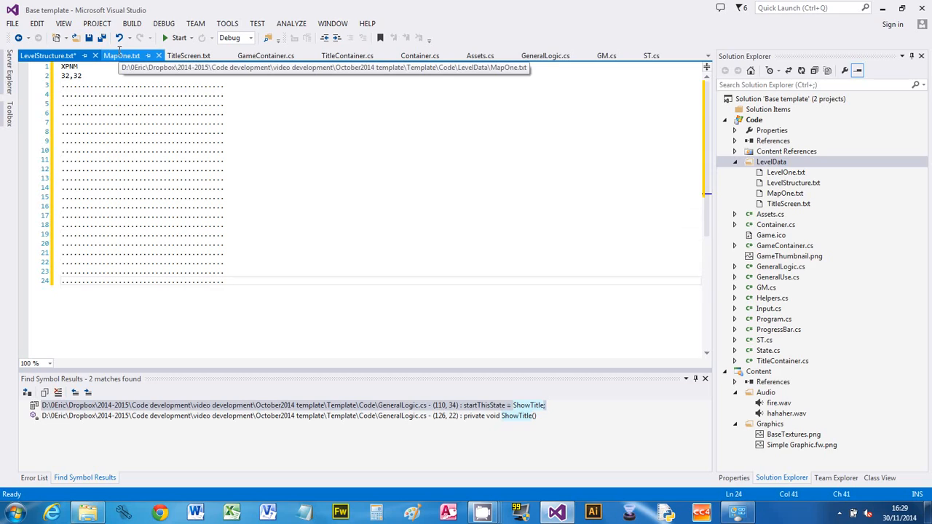
key("insert")
type("x")
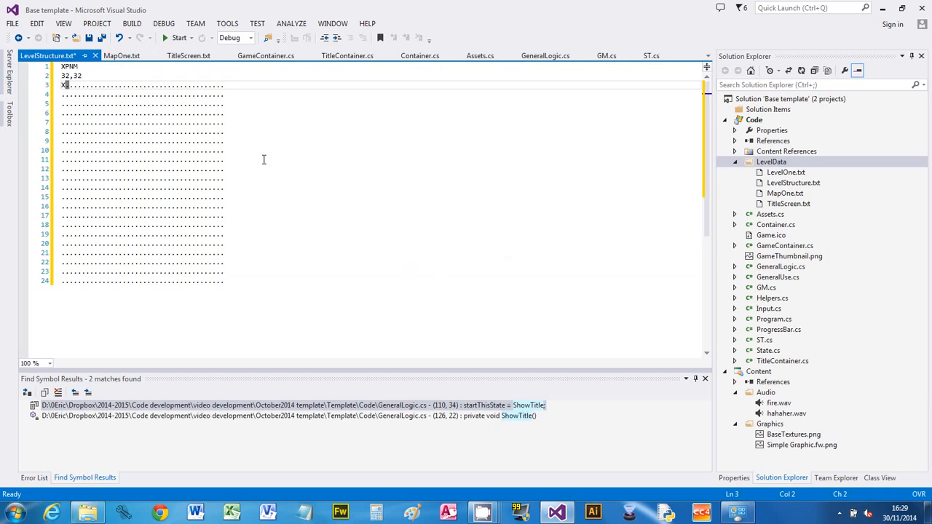
Overwrite dots with X to wall the top and bottom rows and both edge columns
type("X")
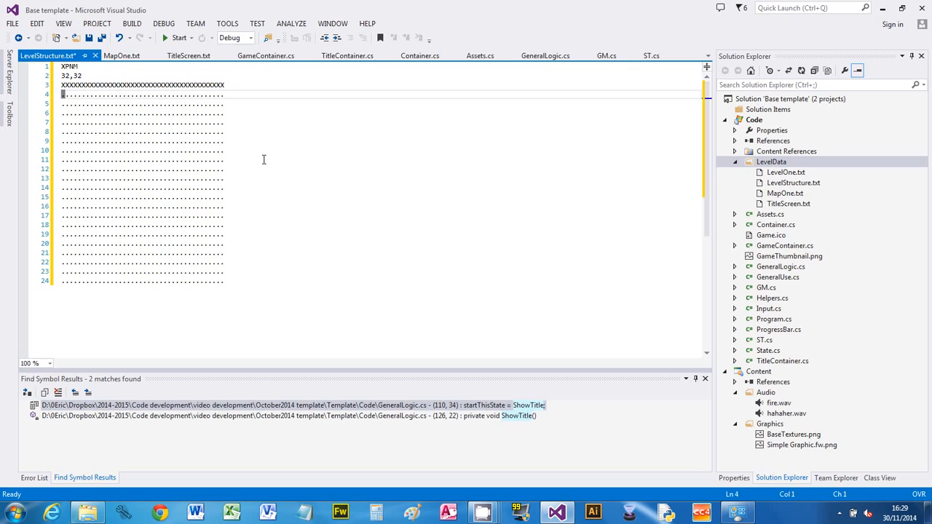
type("X")
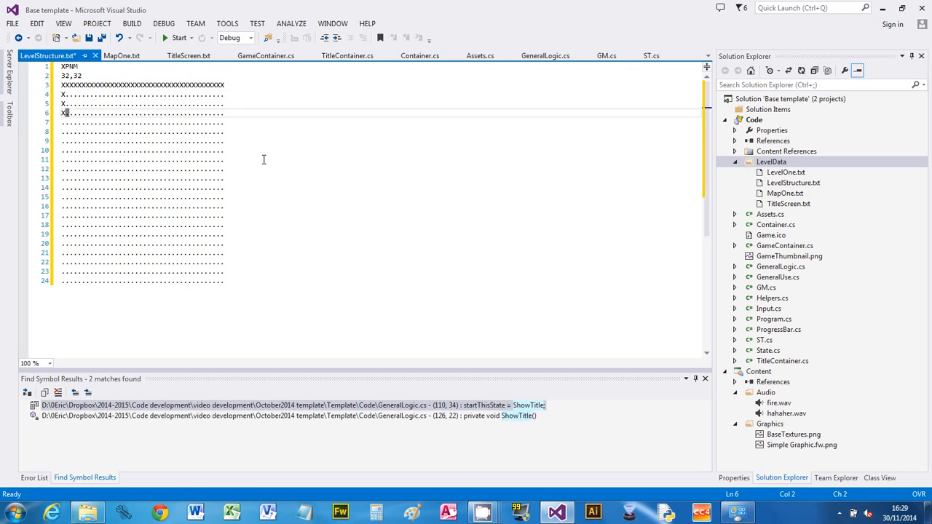
type("XXXXXXXXXXXXXXXXXXXXXXXXXX.....")
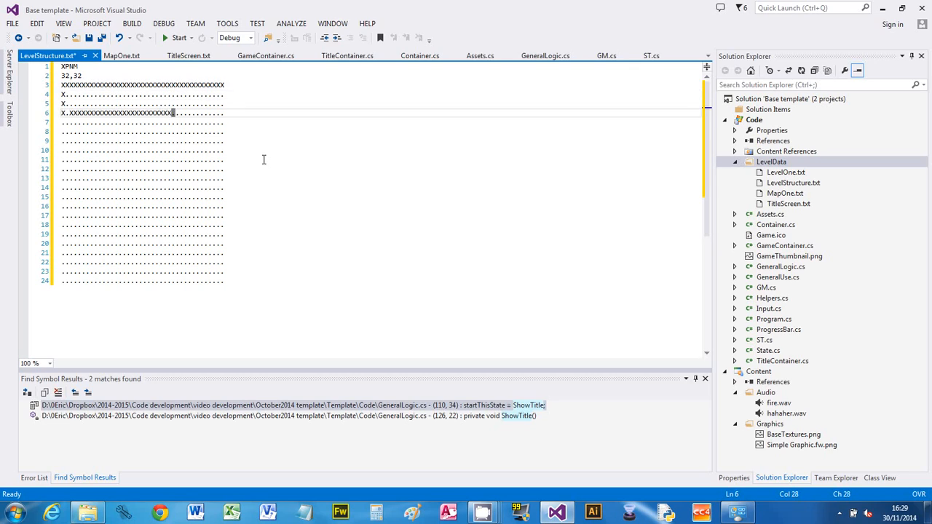
type("XXXXXXXXXXXXXXXXXXXX")
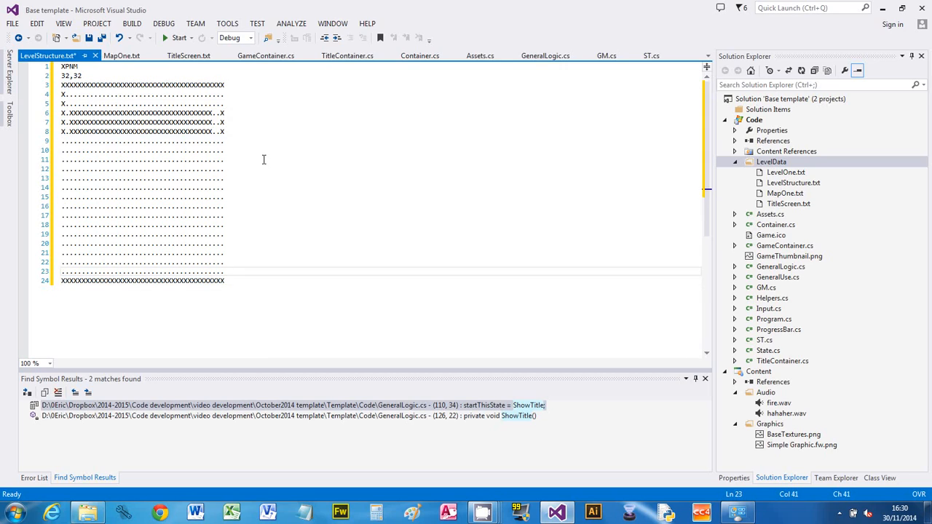
left_click(226, 94)
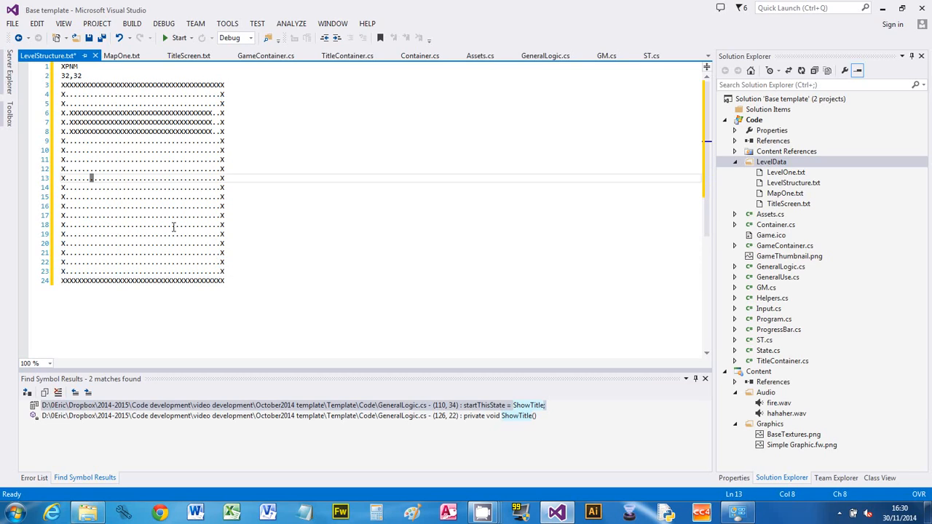
Overwrite dots in the middle rows with short X segments as interior walls
type("X......")
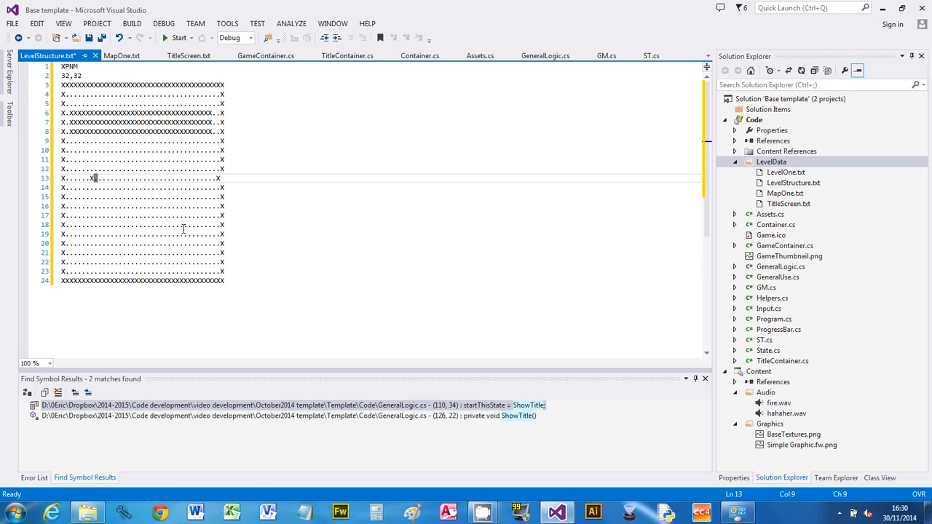
type("XXX")
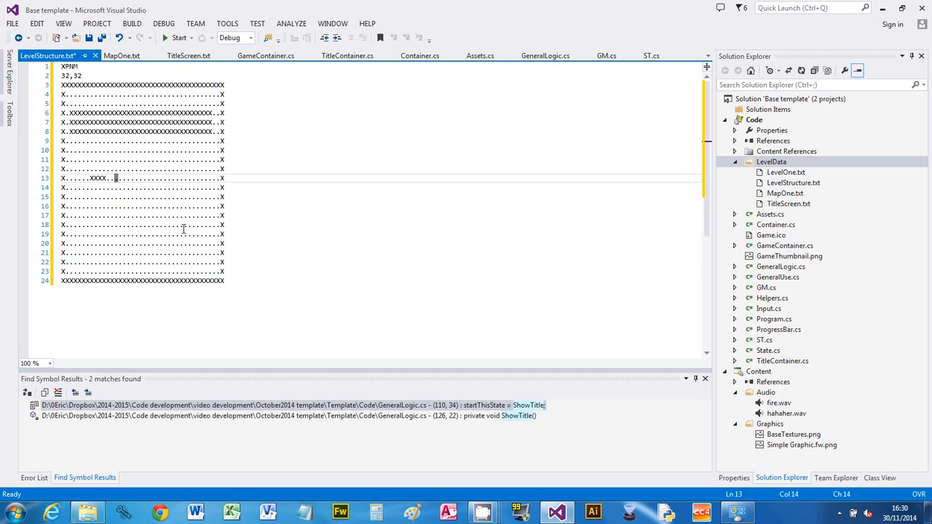
type("XXXX")
left_click(142, 205)
type("M")
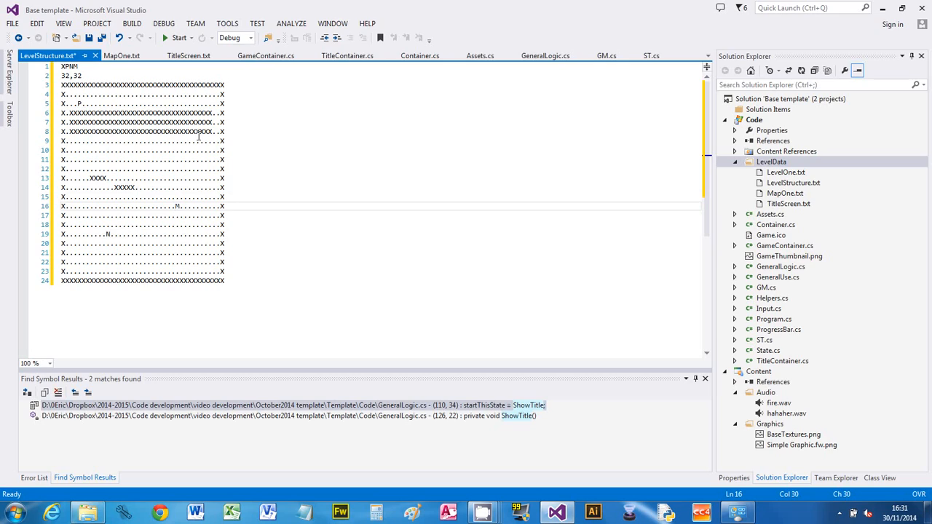
mouse_move(265, 189)
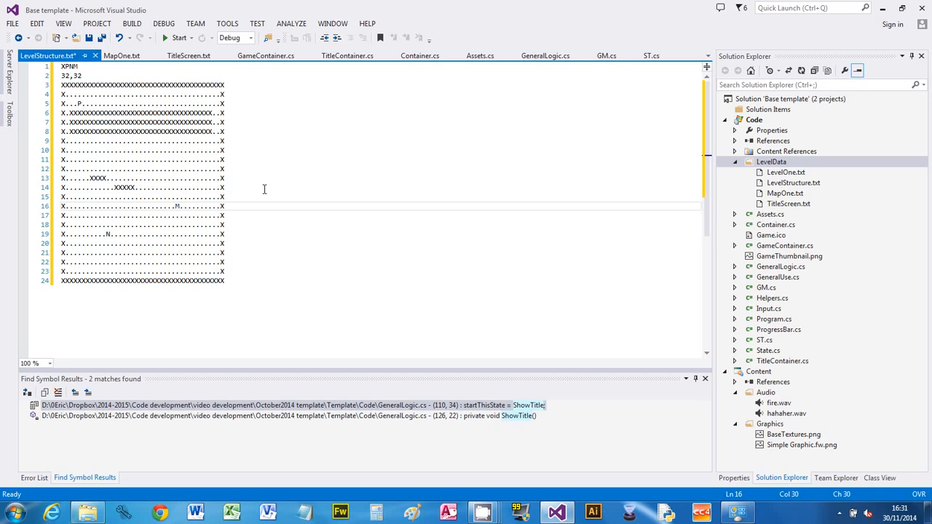